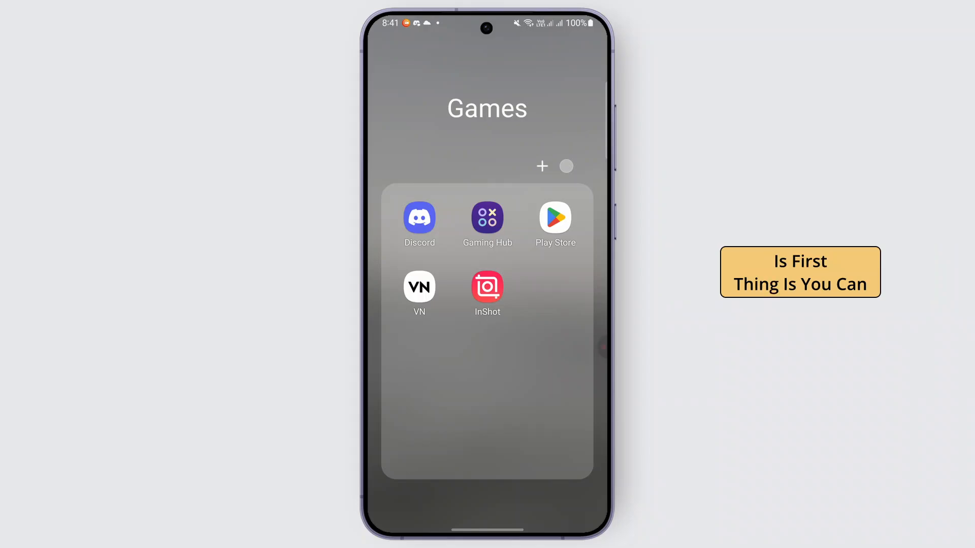
Launch Discord from the Games folder into the server's general channel chat
click(419, 220)
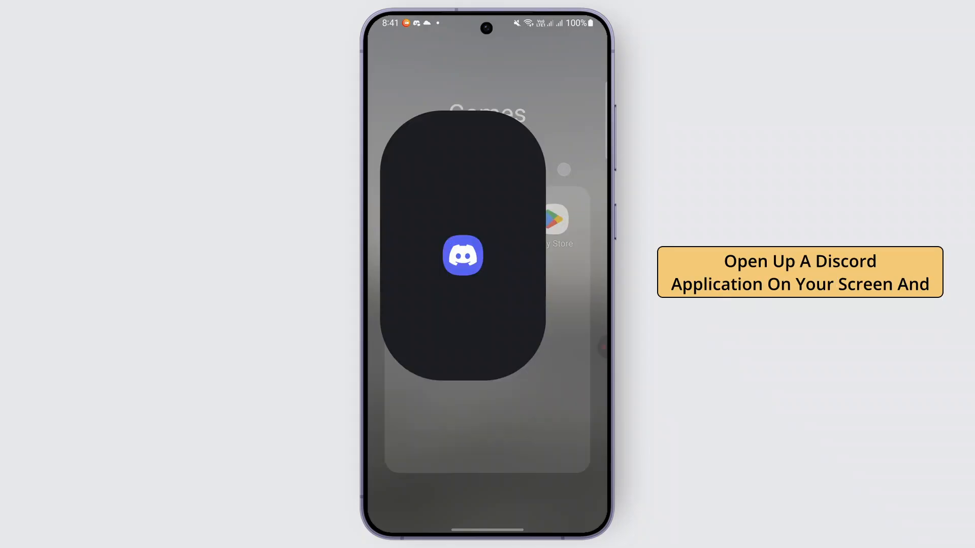
click(463, 255)
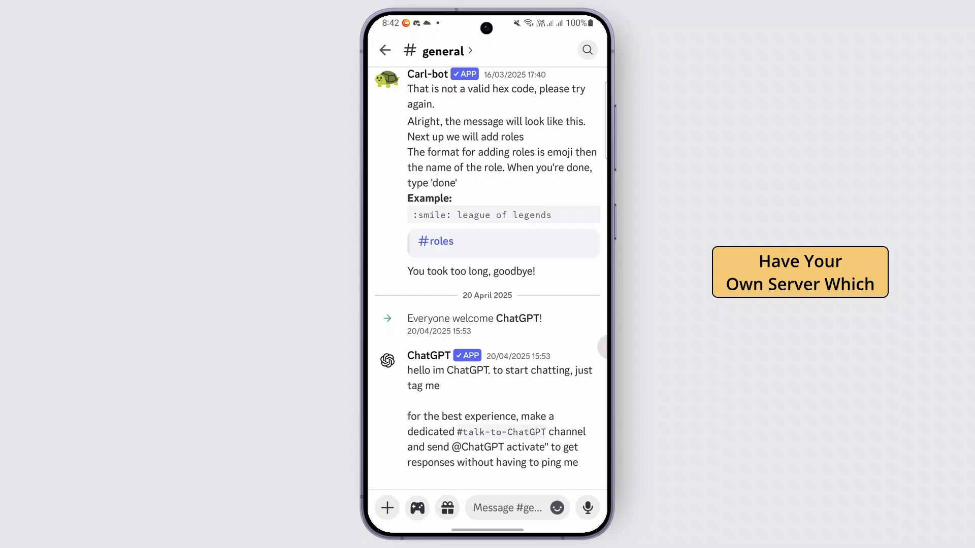
Return to the channel list and open Server Settings for vashappenin's server
click(384, 50)
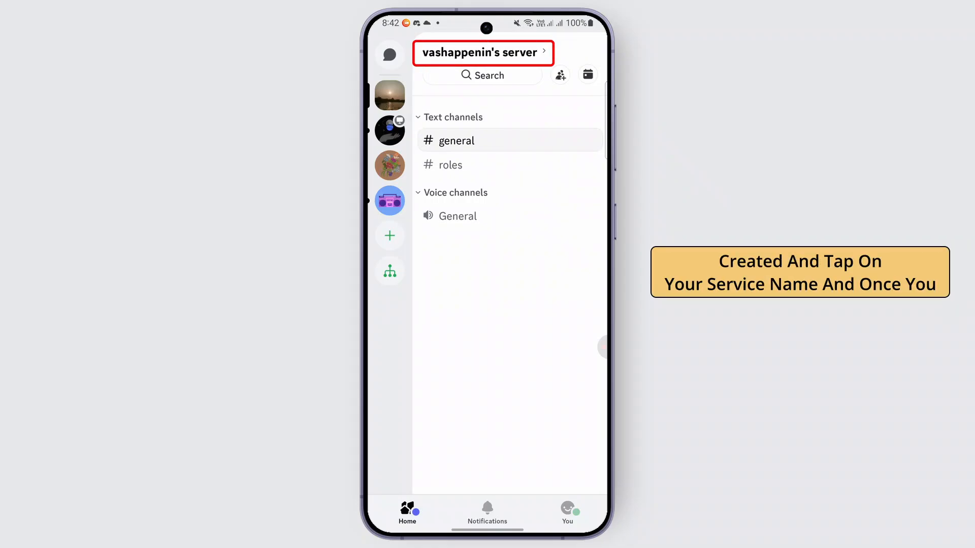
click(481, 52)
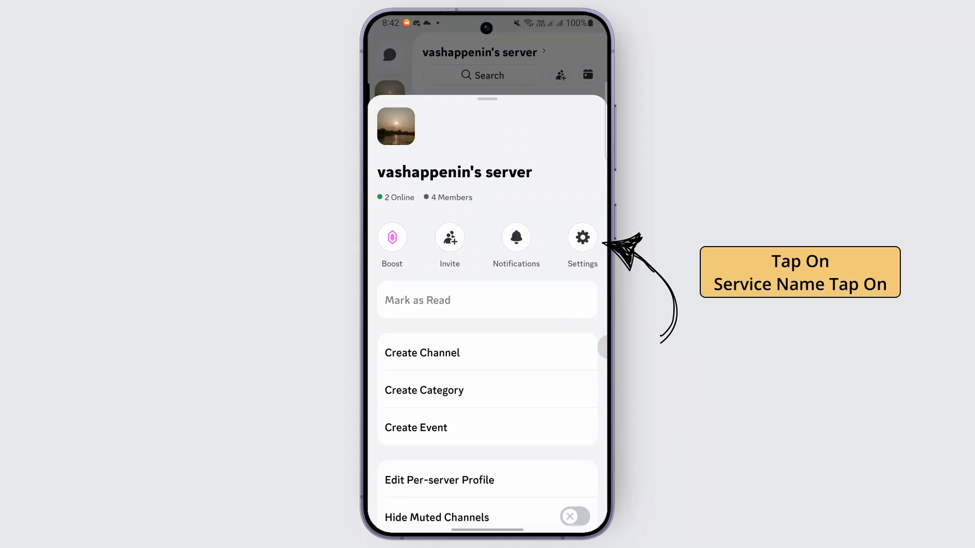
click(581, 237)
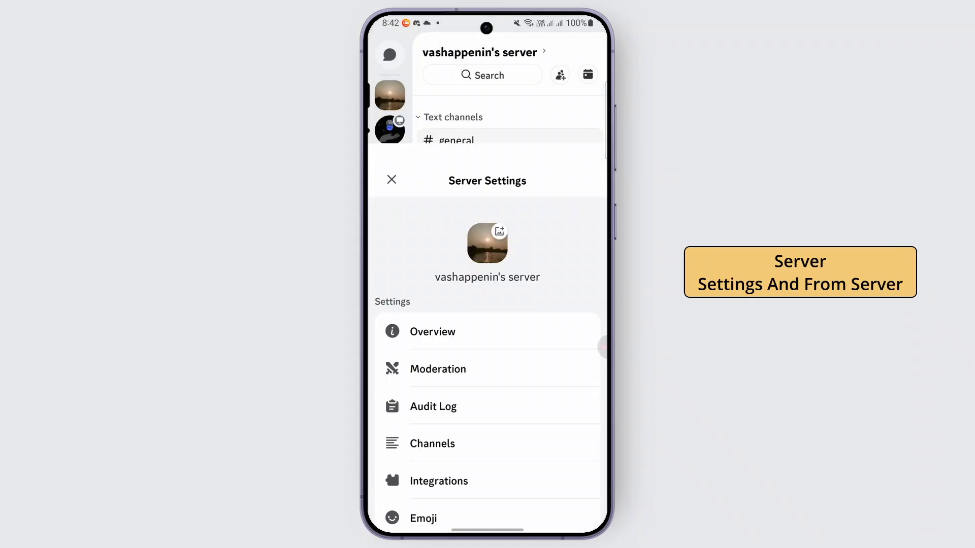
Scroll through Server Settings before switching to the Guild Archive | Tags server
scroll(down, 3)
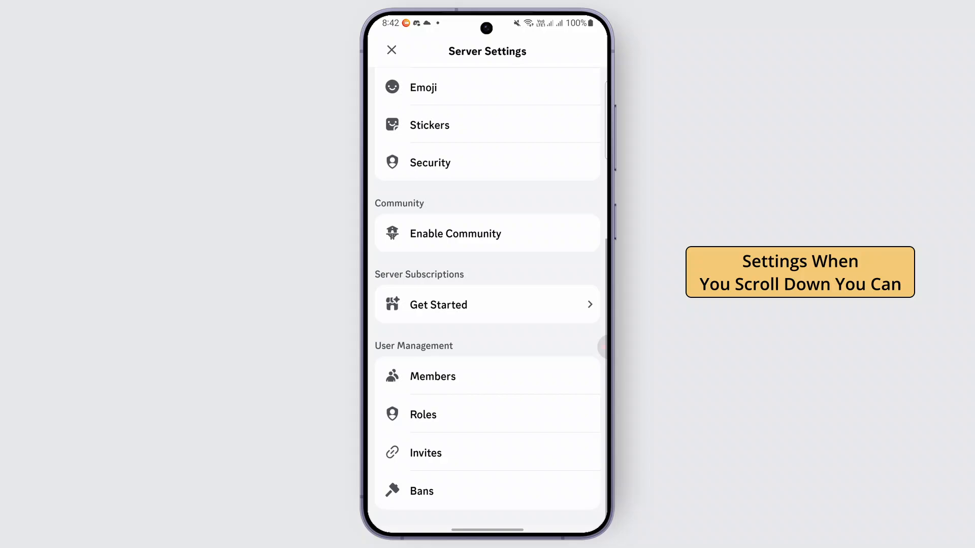
scroll(down, 3)
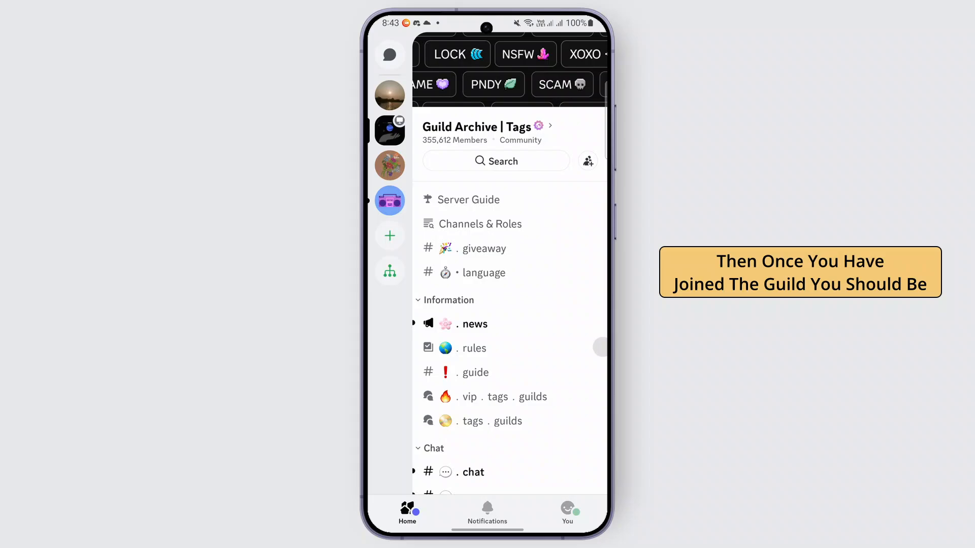
Open the tags . guilds forum channel listing tag posts like XD, FAME and GOD
scroll(down, 3)
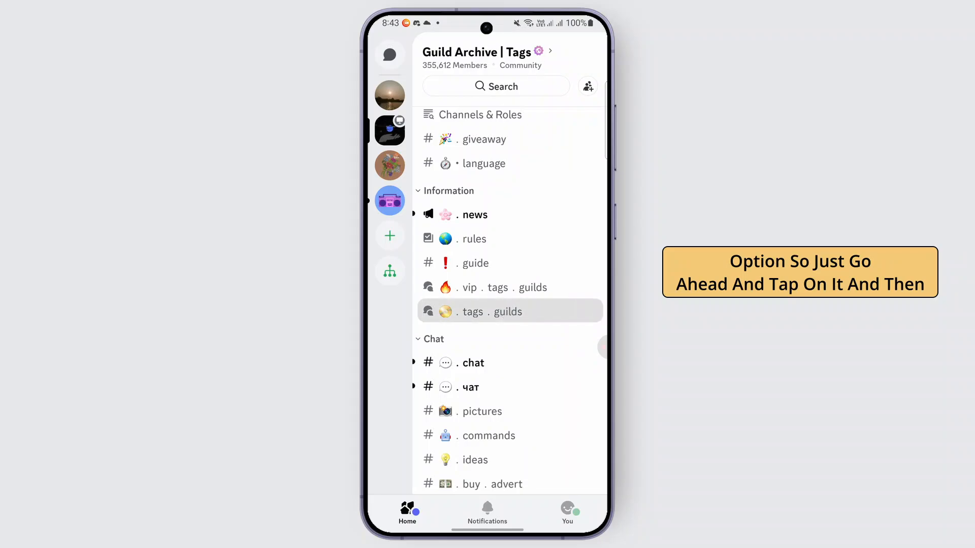
click(492, 312)
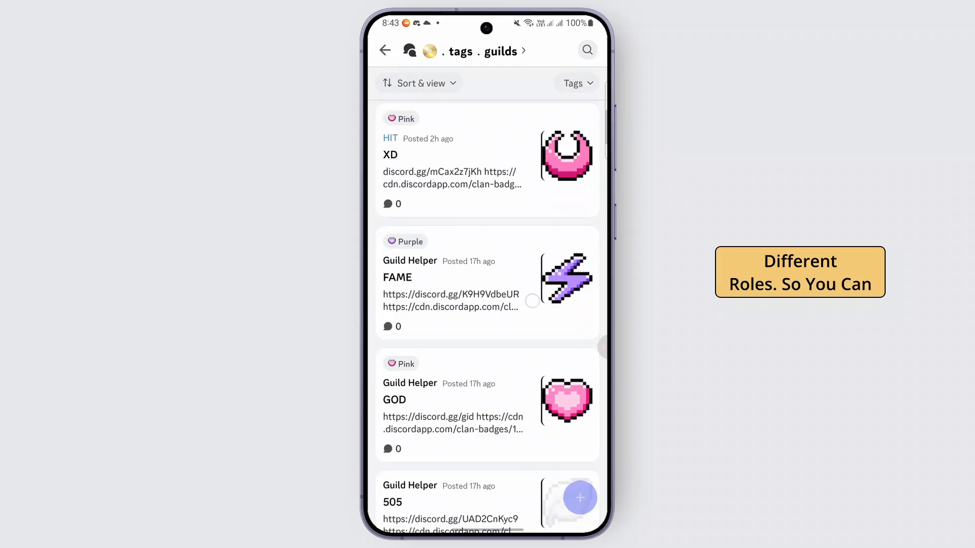
Join Guilds Discovery - Tags from the GOD post and dismiss its welcome screen
scroll(down, 3)
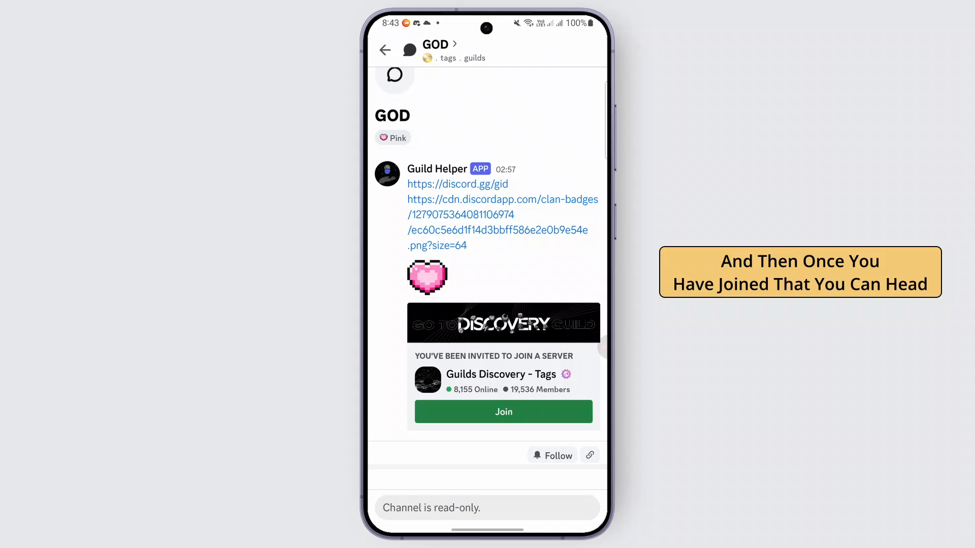
click(503, 411)
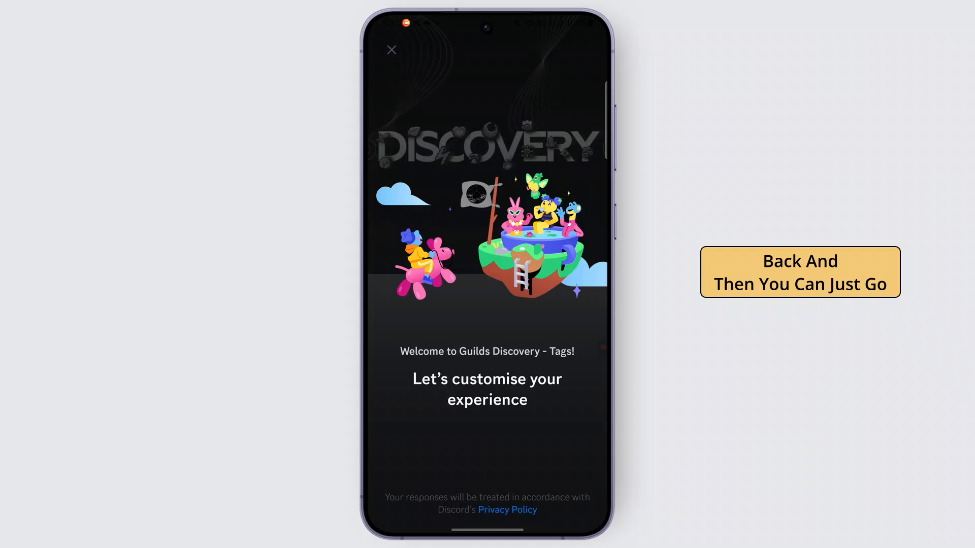
click(392, 50)
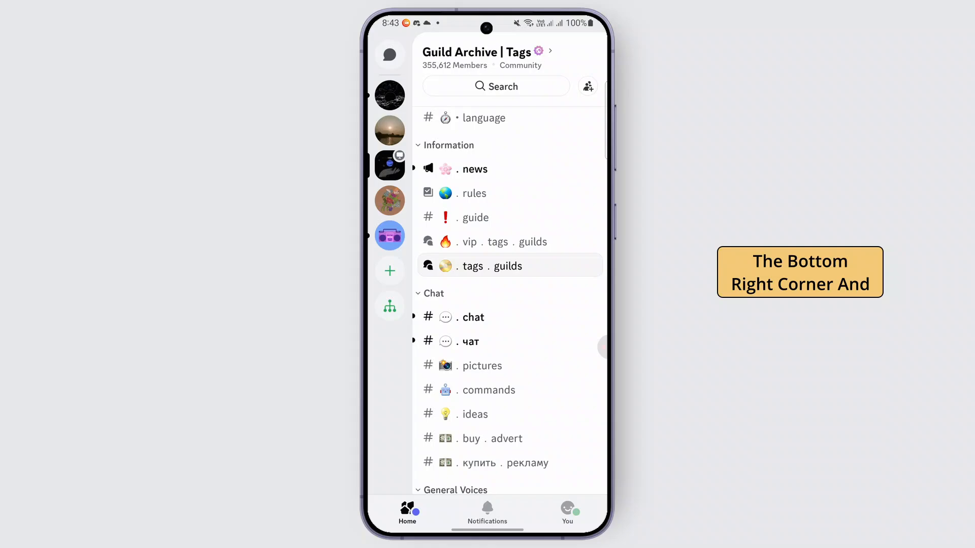
Open Edit Profile from the You tab and scroll to the empty Server Tag field
click(567, 510)
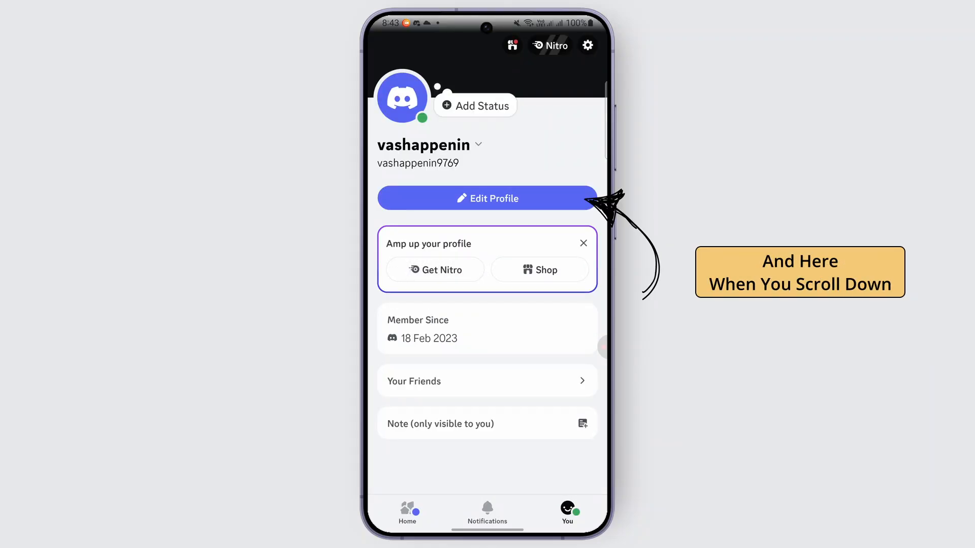
click(487, 198)
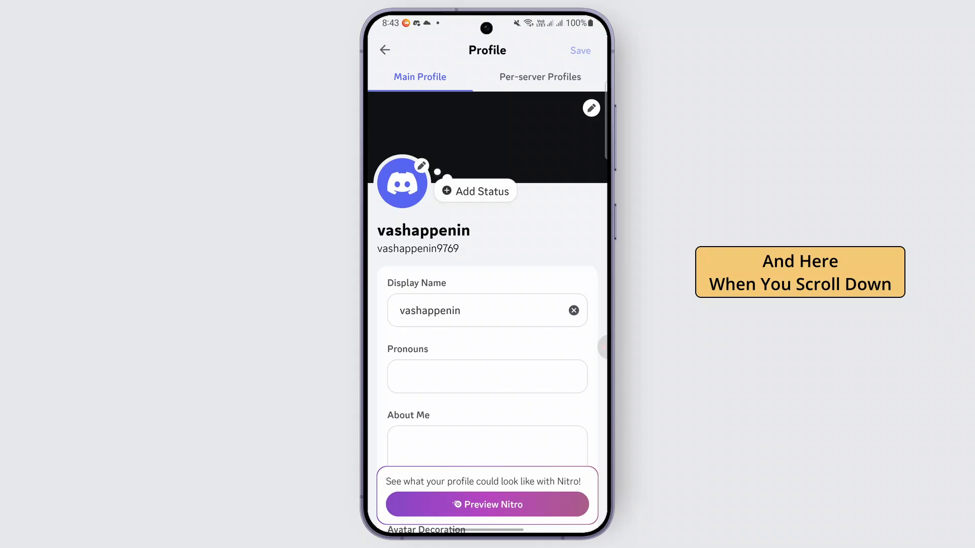
scroll(down, 3)
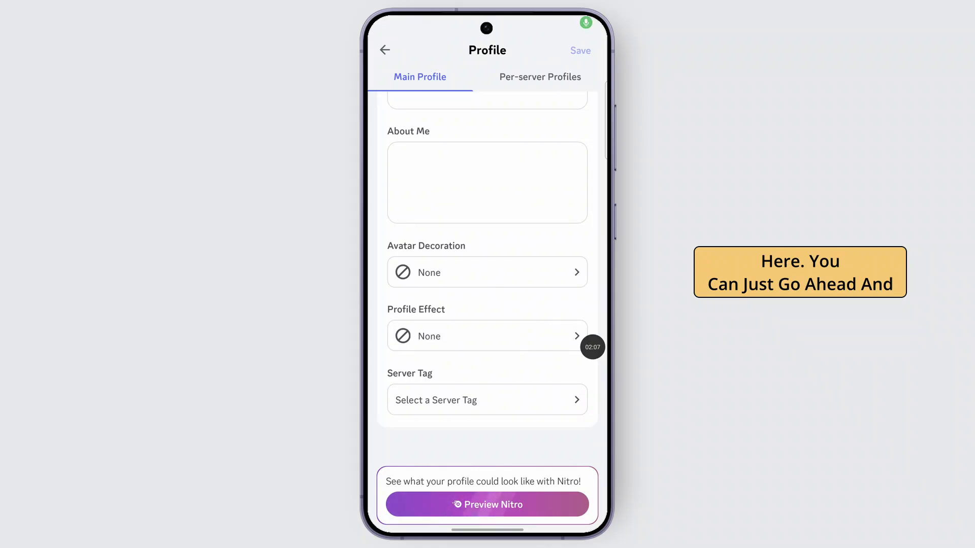
Select the Guilds Discovery - Tags GOD tag as the profile's Server Tag and save it
click(486, 400)
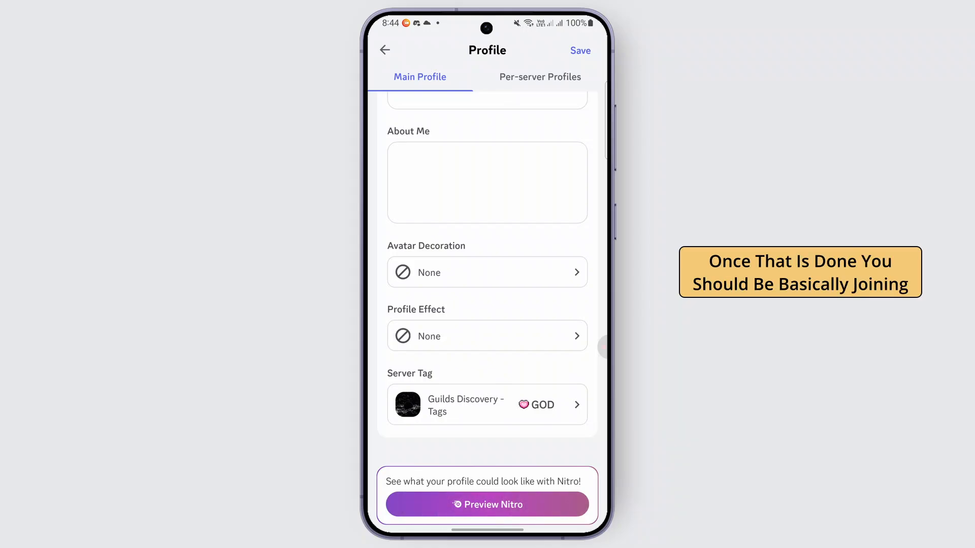
click(580, 50)
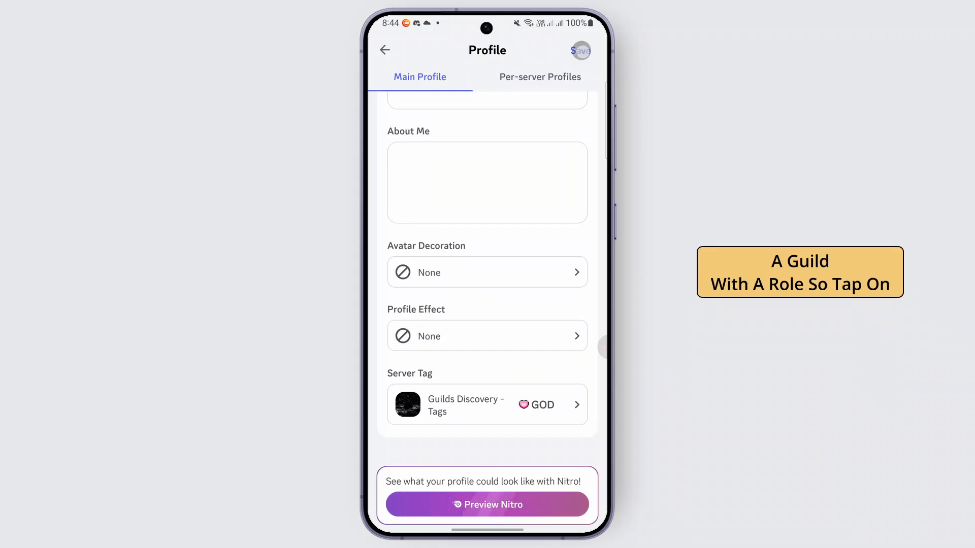
Leave the profile editor, discard remaining changes and return to the phone's home screen
click(384, 50)
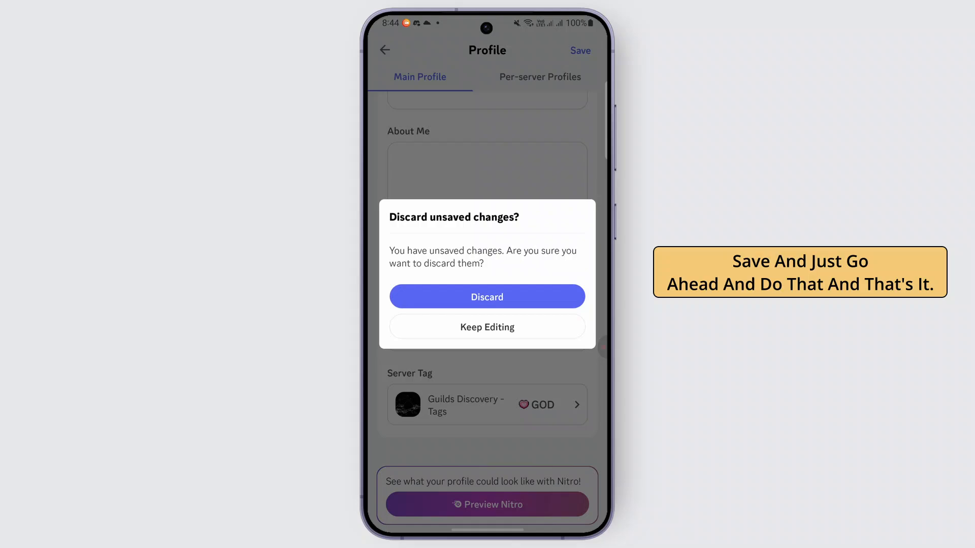
click(486, 296)
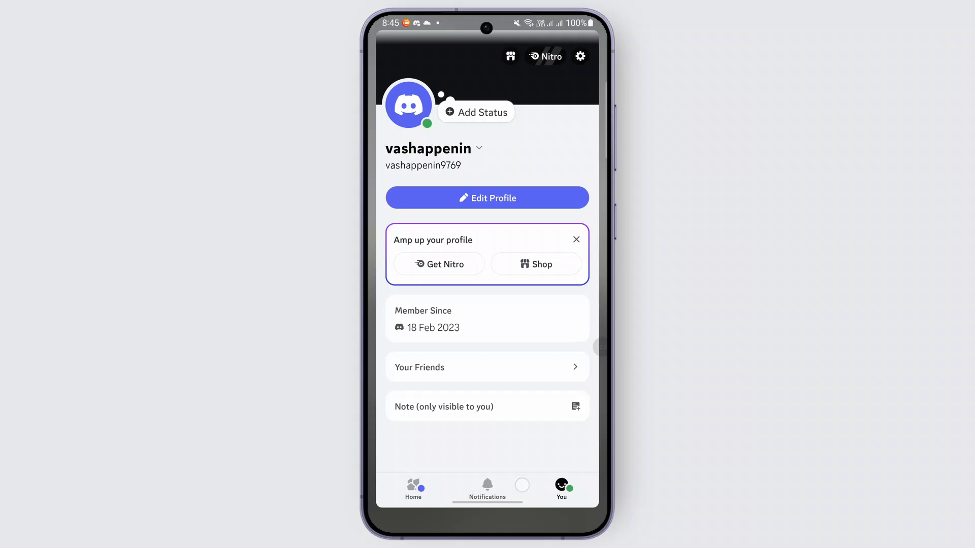
key(Home)
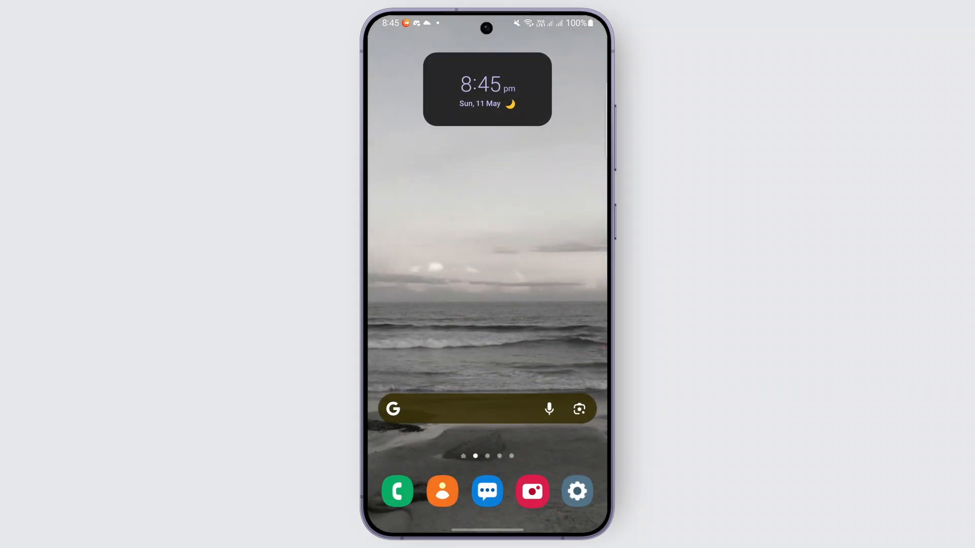